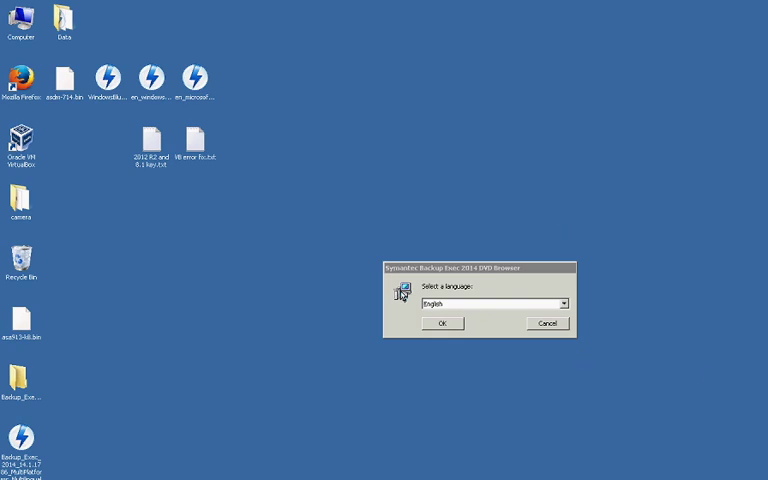
mouse_move(348, 260)
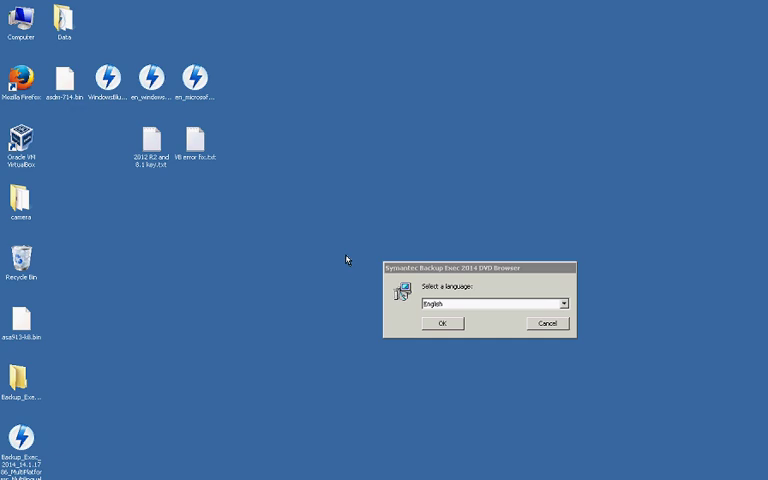
mouse_move(352, 266)
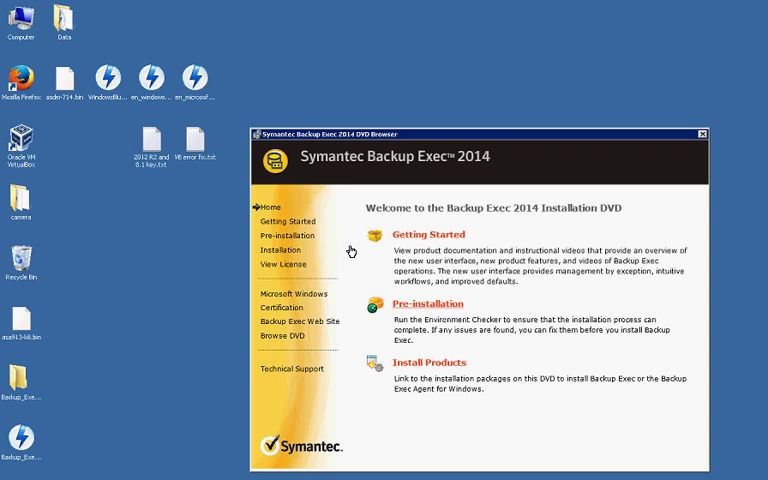
- Run the Environment Check on the local computer and review the passed results and antivirus warning
click(286, 236)
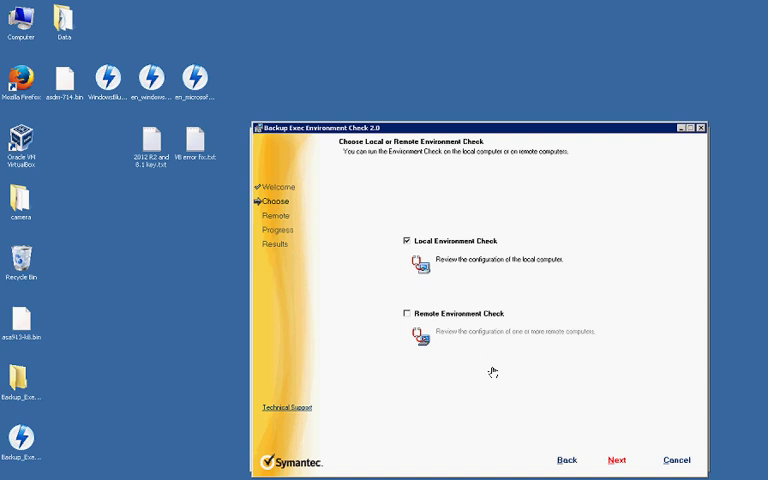
click(616, 460)
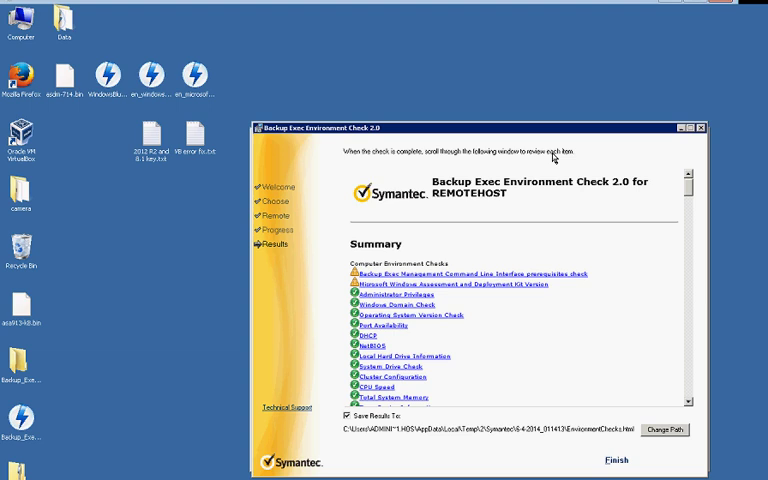
scroll(down, 3)
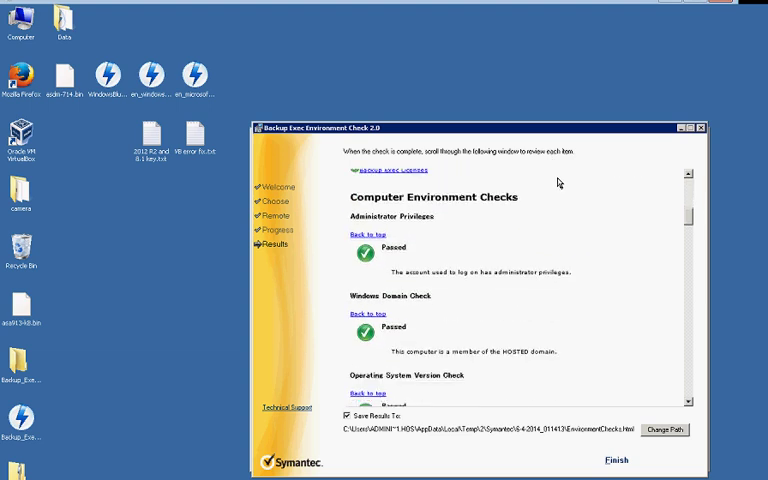
scroll(down, 3)
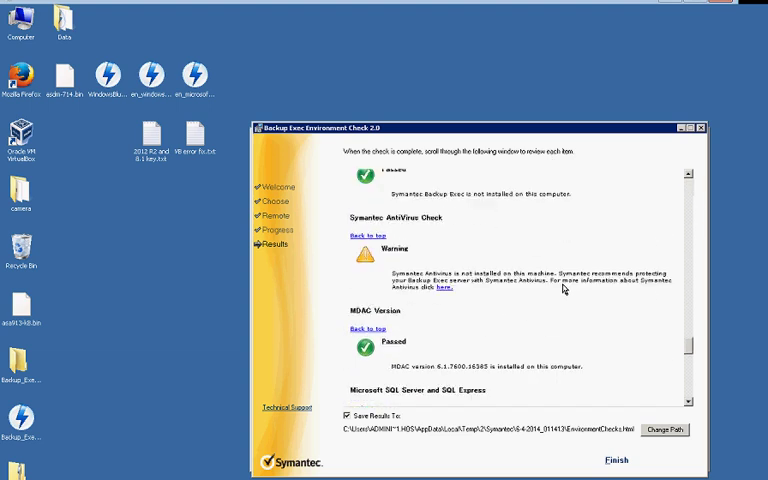
scroll(down, 3)
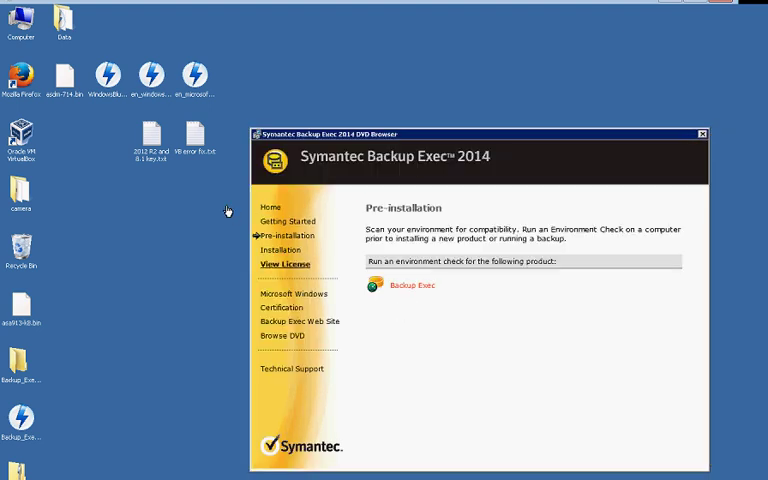
- Show the Installation page listing Backup Exec, Agent for Windows and Disaster Recovery wizard
click(280, 250)
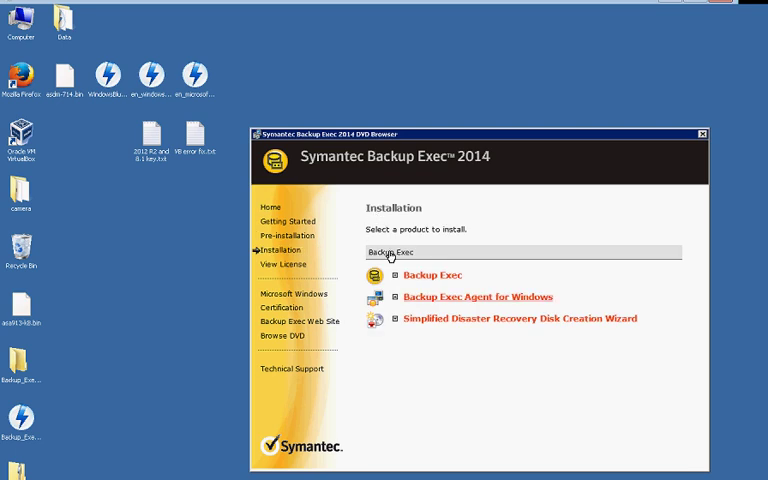
mouse_move(352, 220)
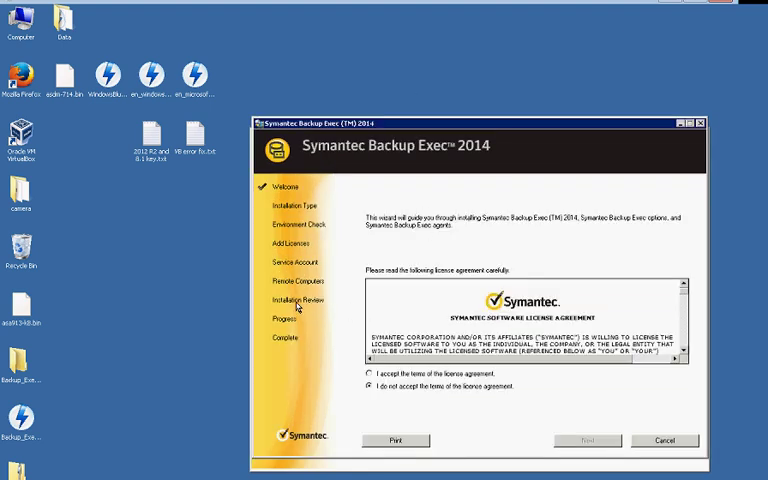
- Accept the license, choose Custom installation with local Backup Exec software and options, and proceed
click(370, 372)
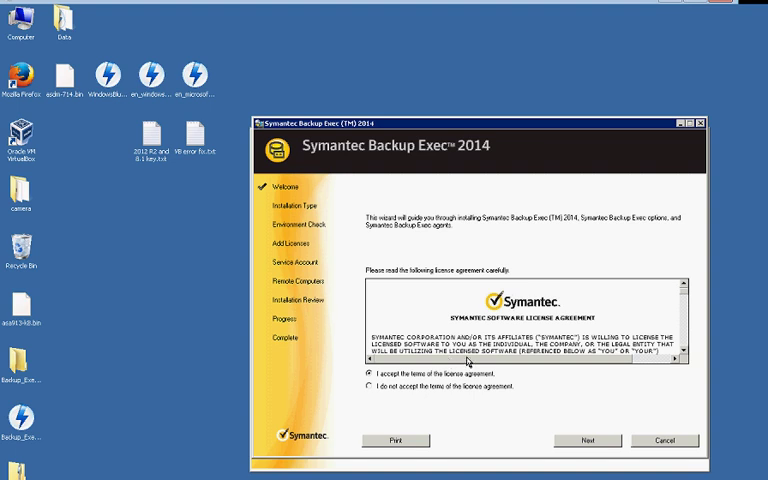
click(588, 440)
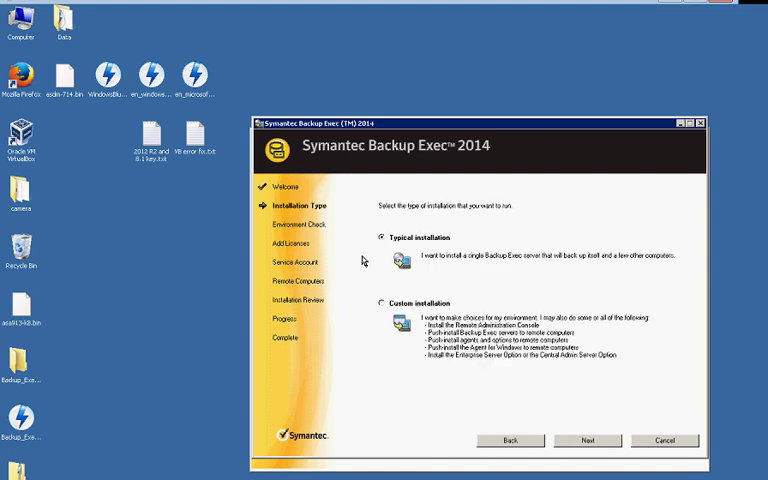
click(384, 304)
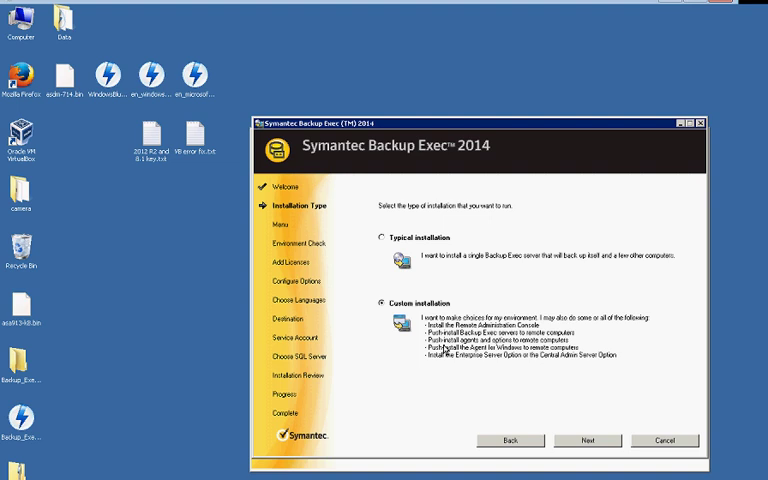
click(588, 440)
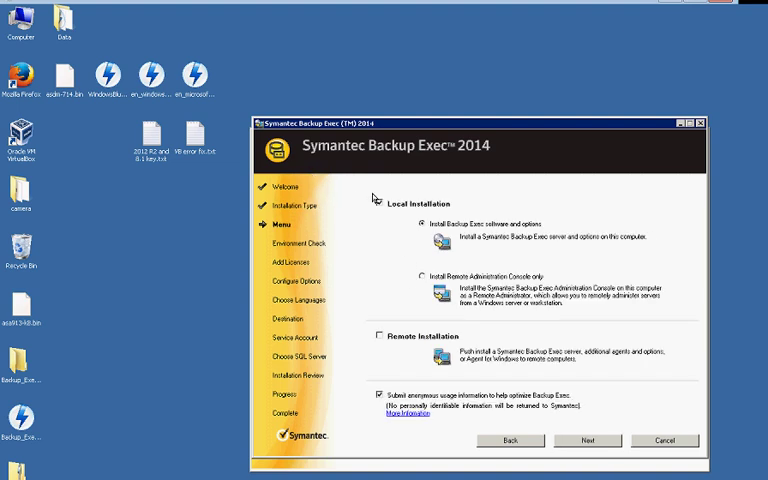
click(380, 204)
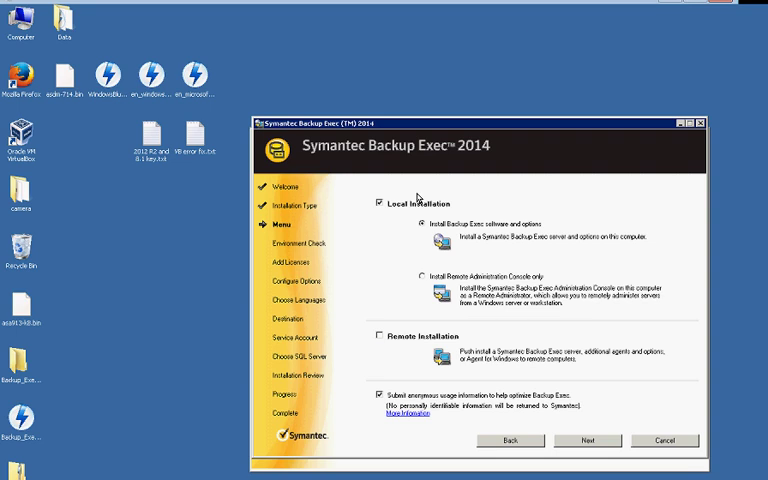
mouse_move(406, 236)
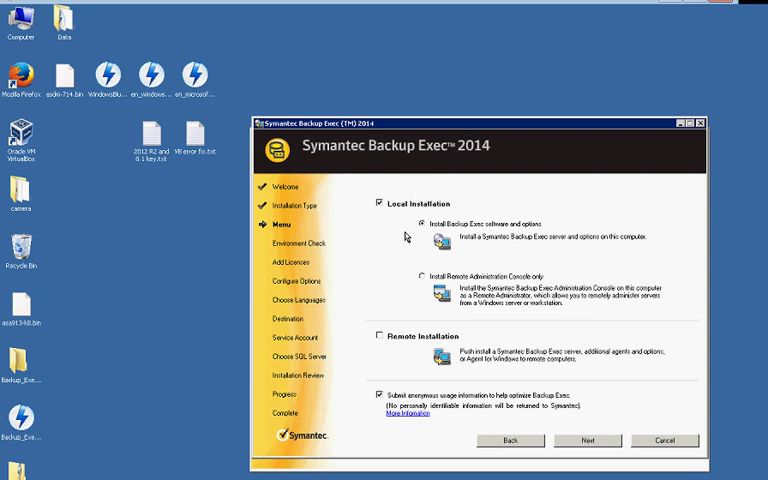
mouse_move(436, 272)
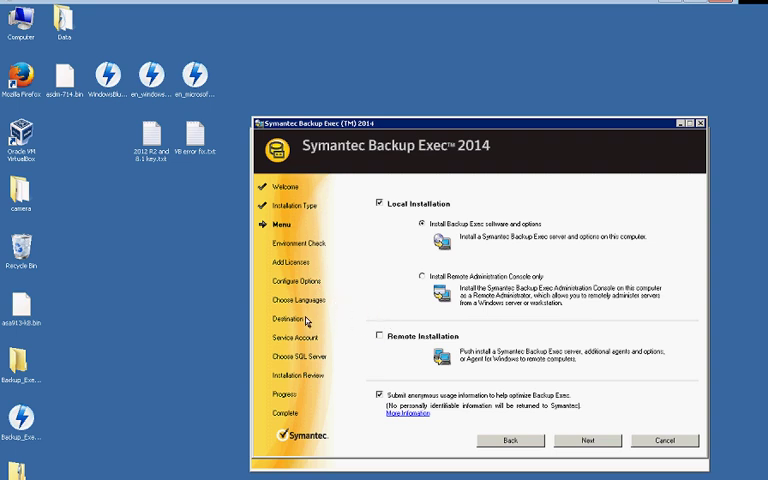
click(586, 440)
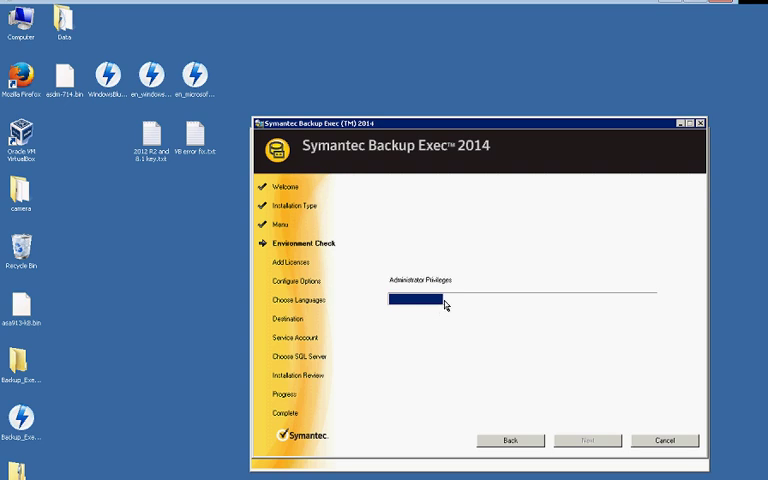
mouse_move(284, 236)
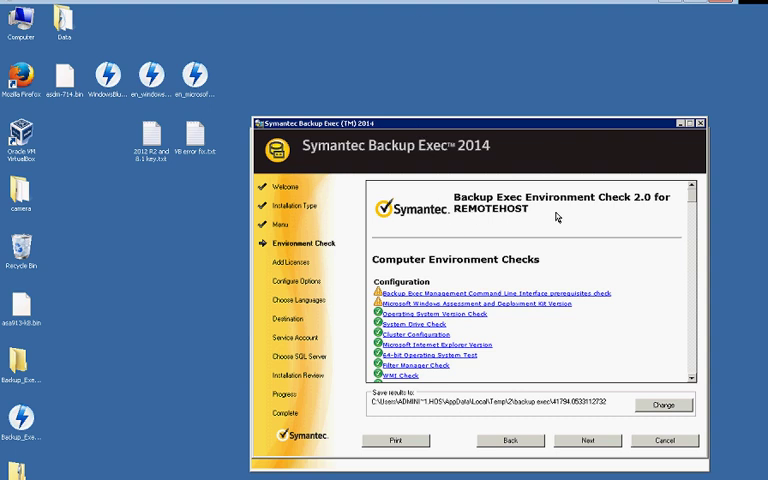
- Pass the environment check and continue without licenses, acknowledging the trial version notice
scroll(down, 3)
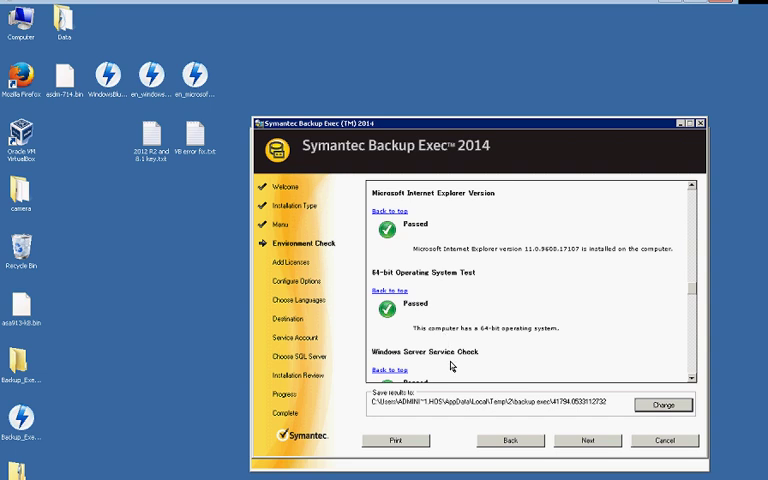
click(588, 440)
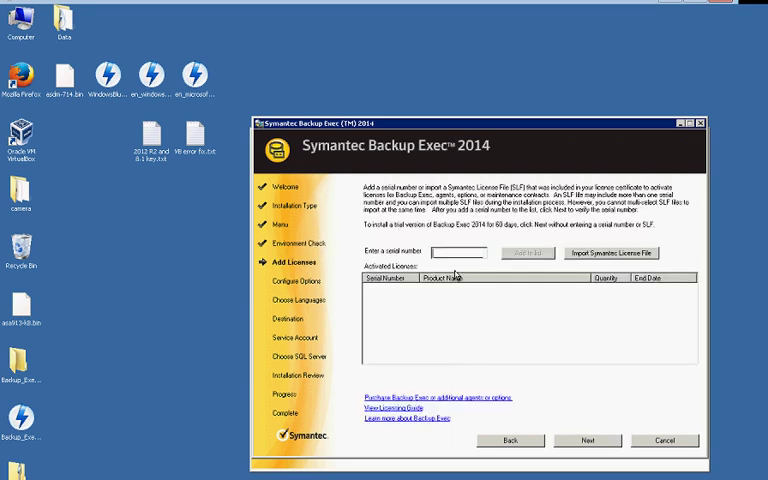
click(588, 440)
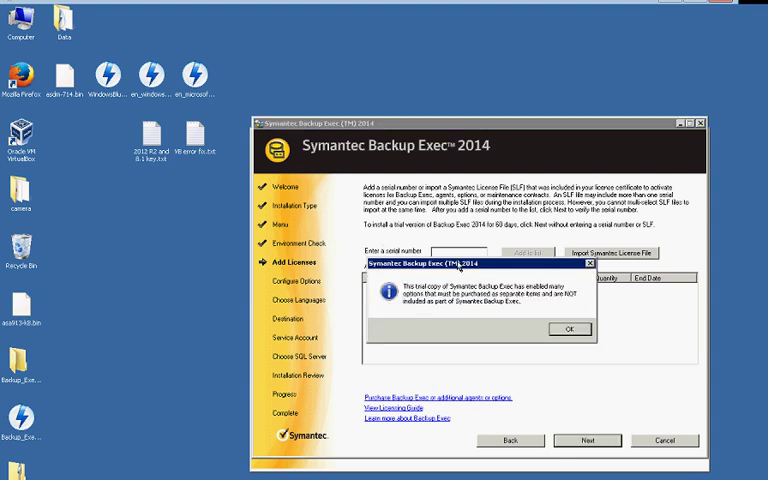
click(568, 328)
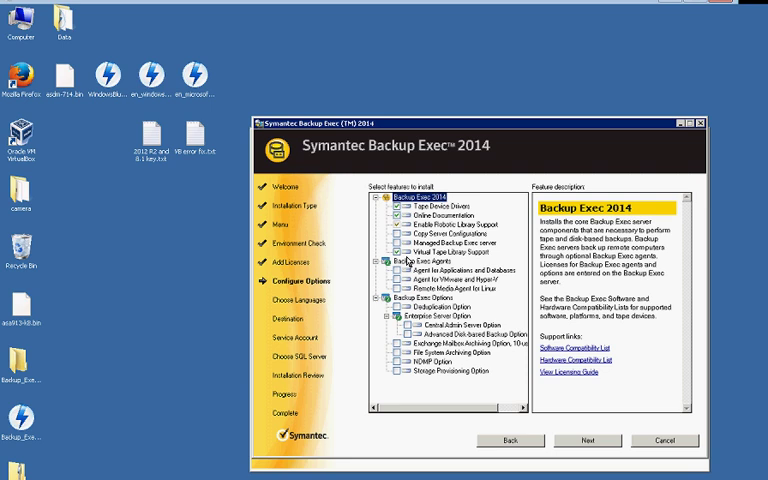
mouse_move(370, 240)
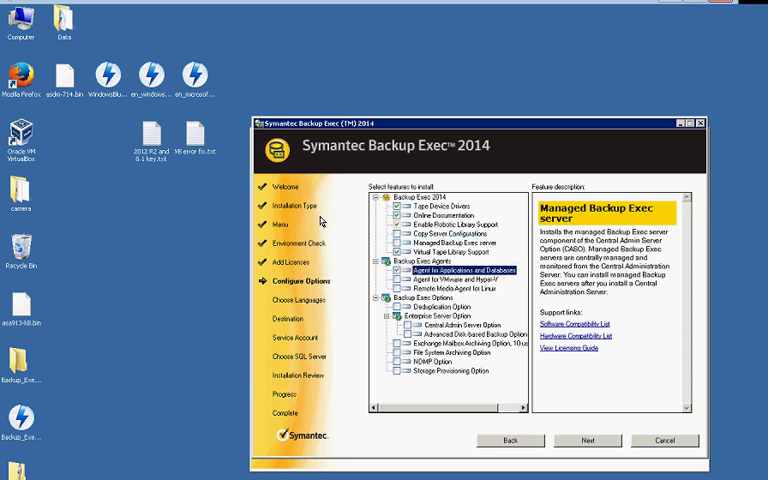
- Select agents and options such as Agent for Applications and Databases in the feature tree
click(434, 272)
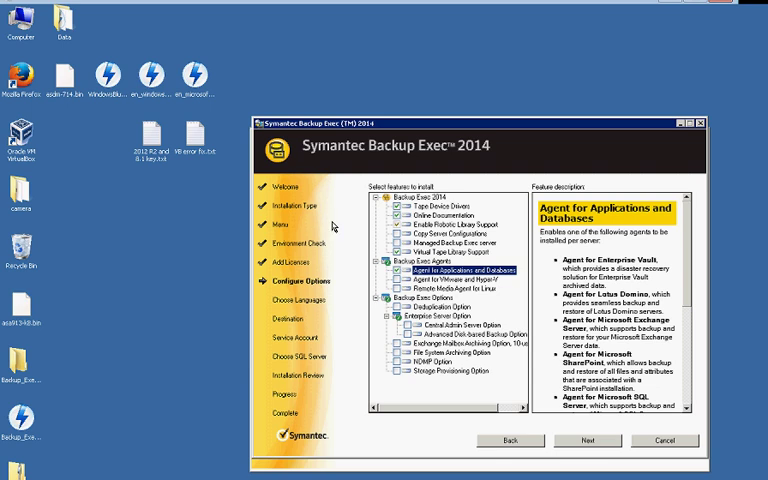
mouse_move(336, 224)
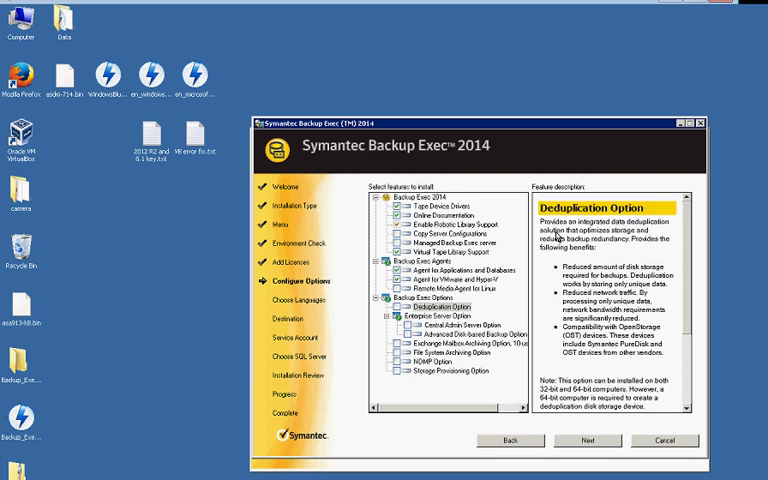
mouse_move(336, 278)
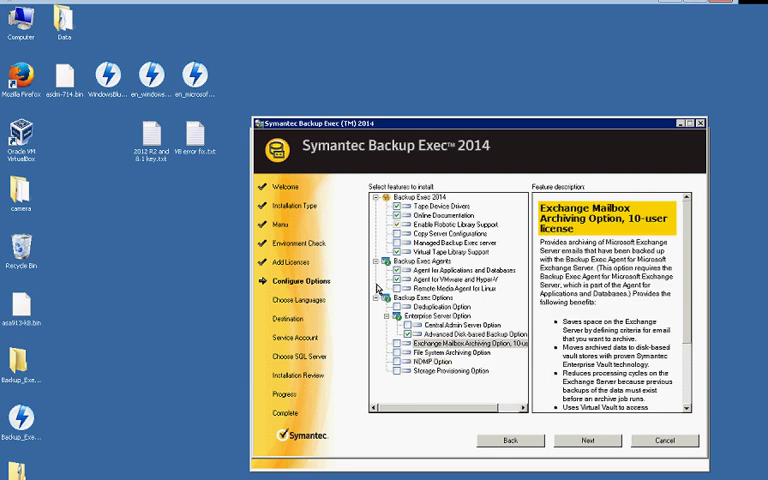
mouse_move(380, 288)
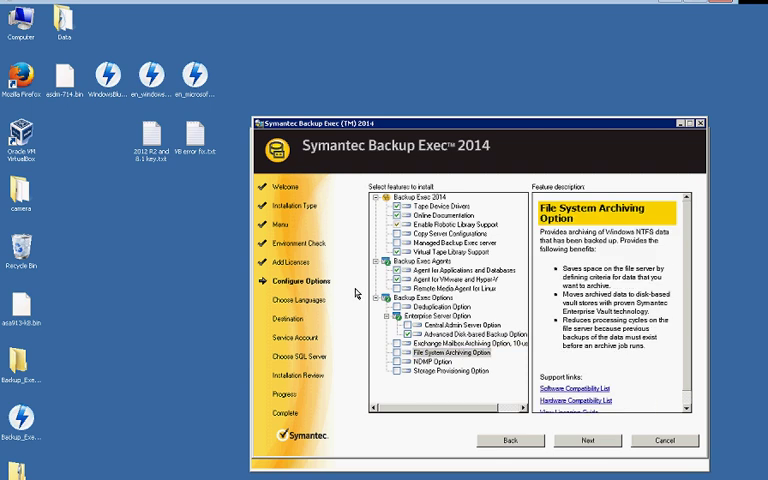
mouse_move(360, 292)
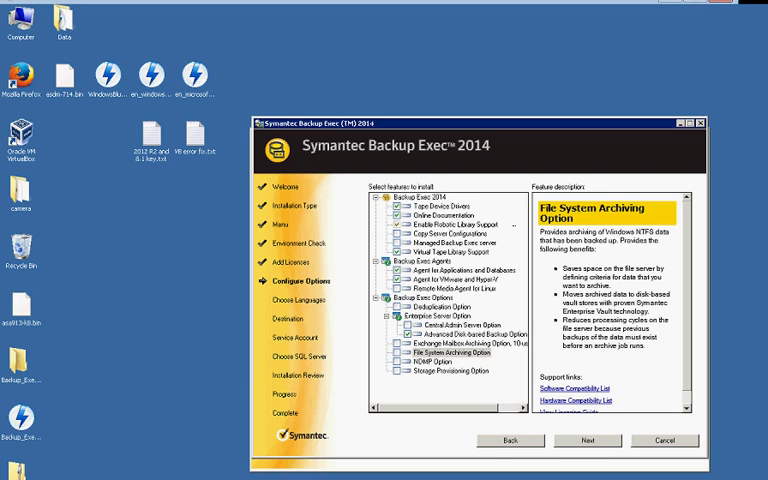
mouse_move(504, 232)
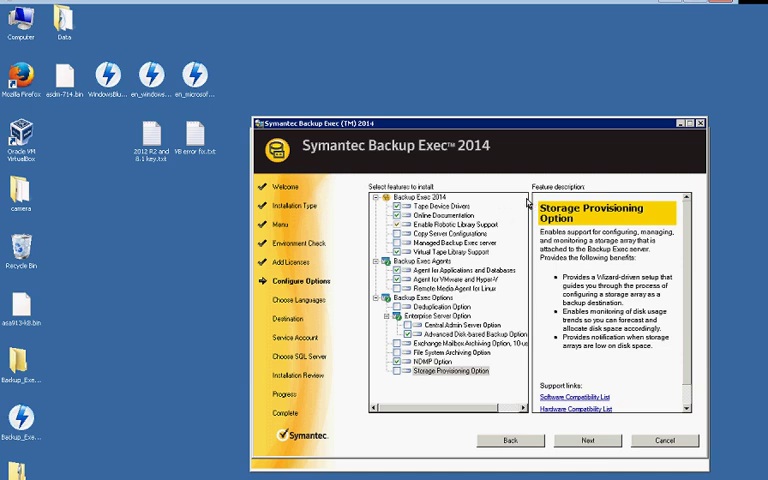
mouse_move(528, 204)
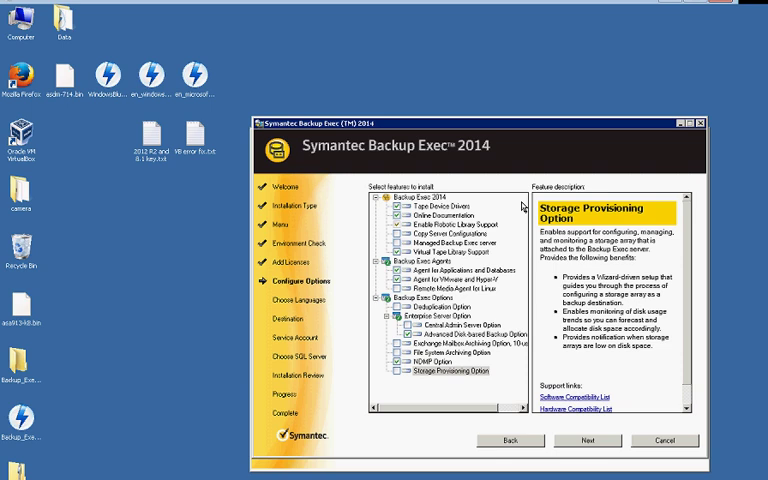
mouse_move(522, 204)
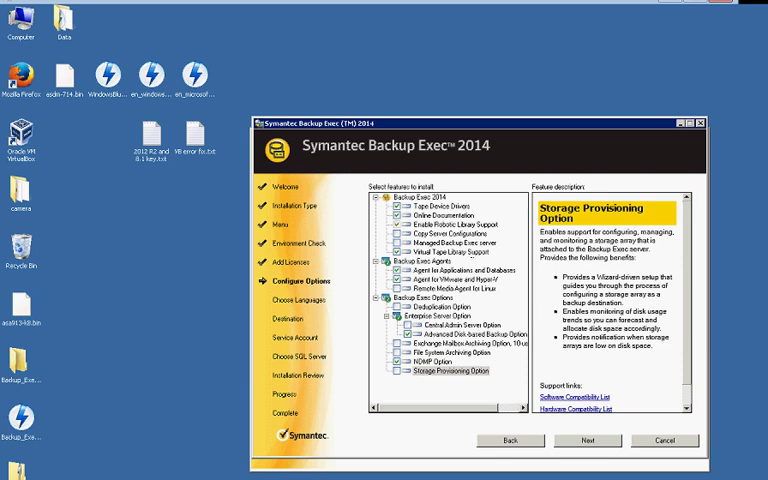
mouse_move(338, 304)
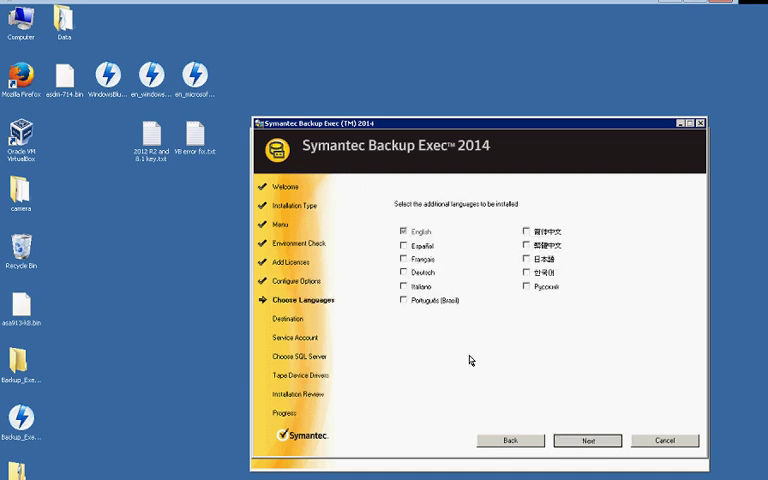
- Keep English only and confirm the administrator service account granted the batch logon right
click(588, 440)
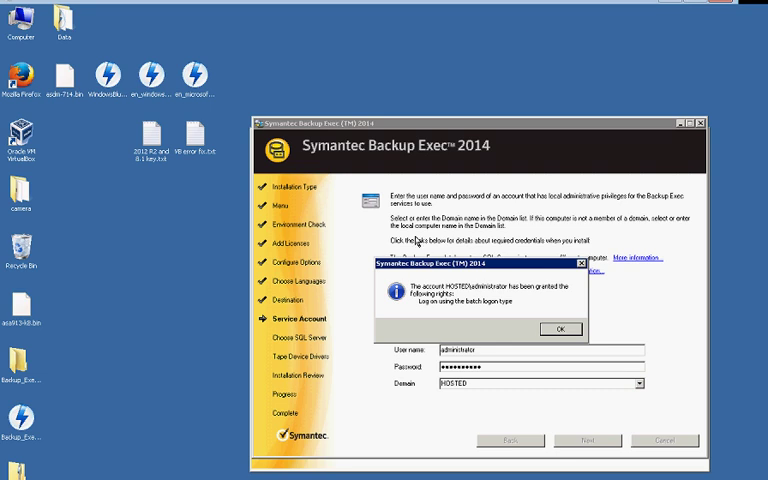
mouse_move(390, 252)
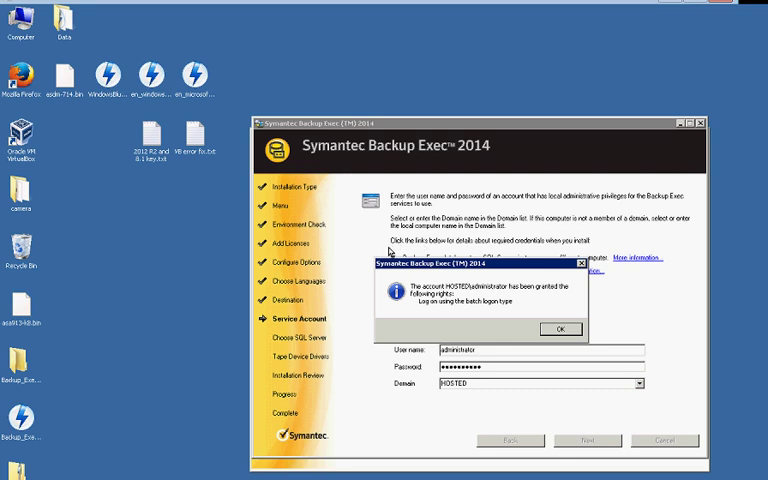
click(560, 328)
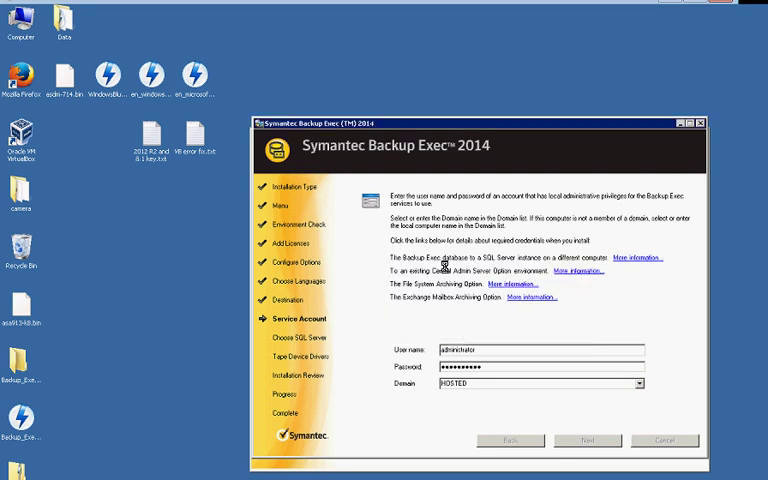
- Accept the service account and keep a new local SQL Express instance for the database
click(588, 440)
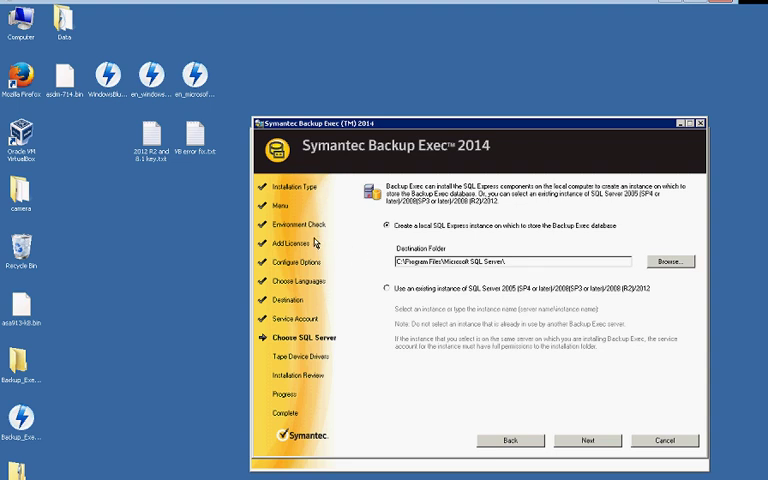
mouse_move(454, 240)
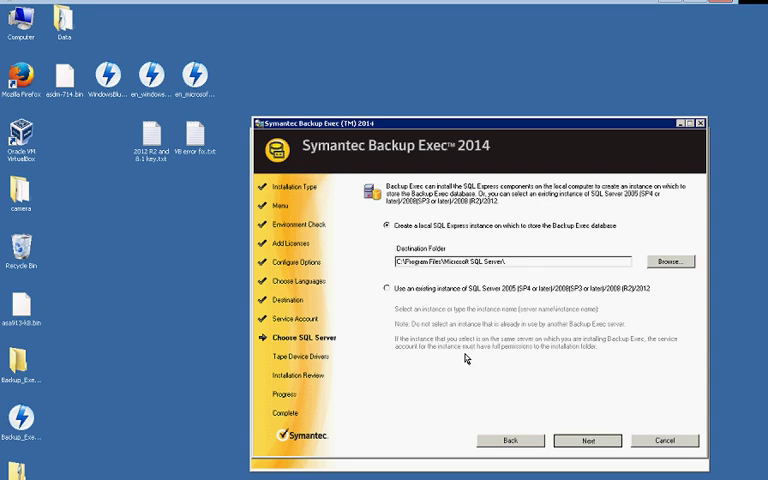
click(588, 440)
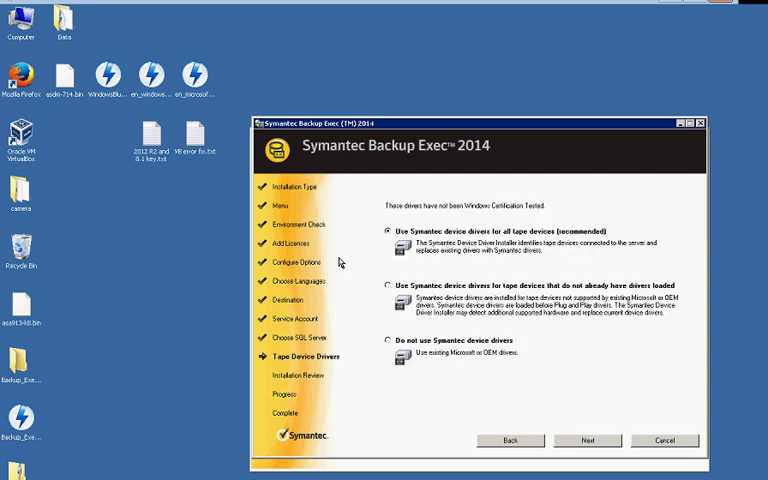
mouse_move(428, 292)
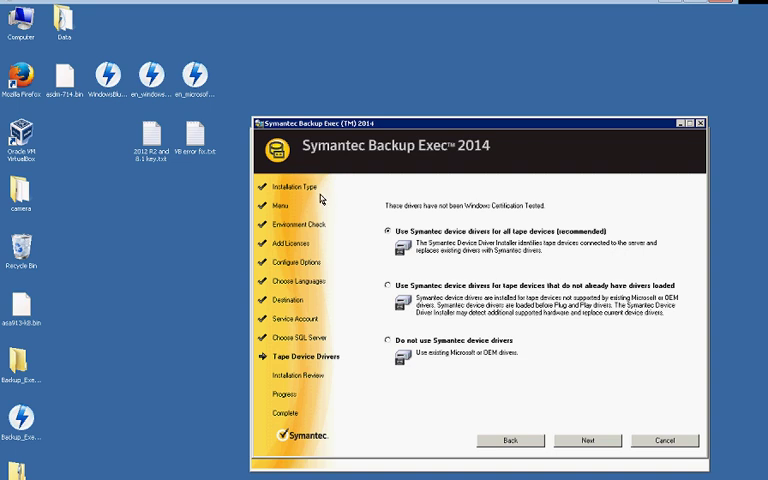
mouse_move(456, 356)
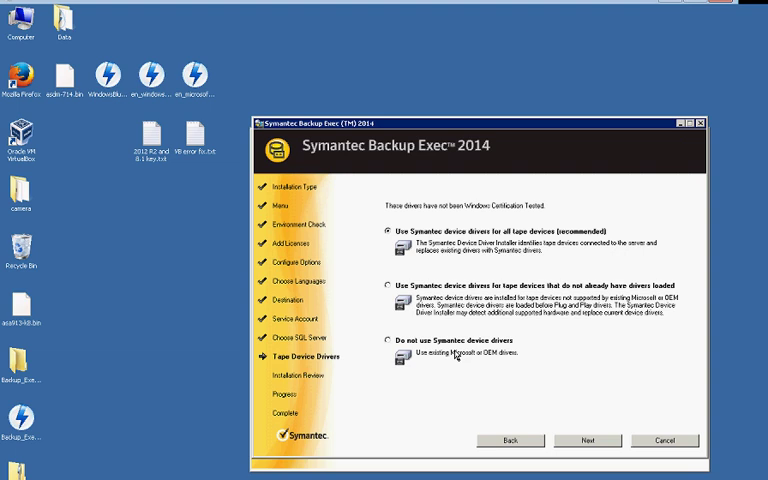
- Accept the tape device drivers, review the REMOTEHOST summary and start installing
click(588, 440)
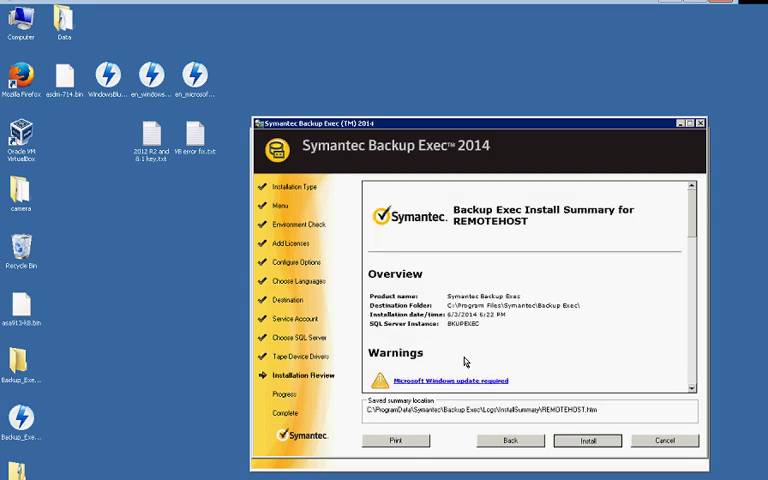
click(588, 440)
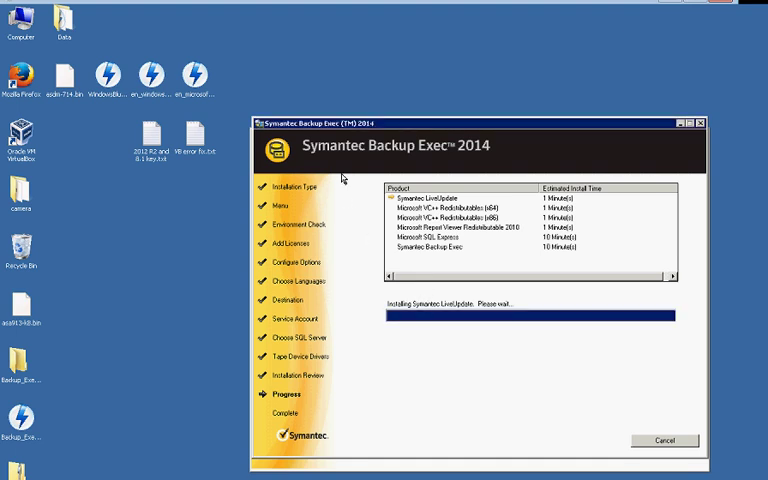
mouse_move(338, 208)
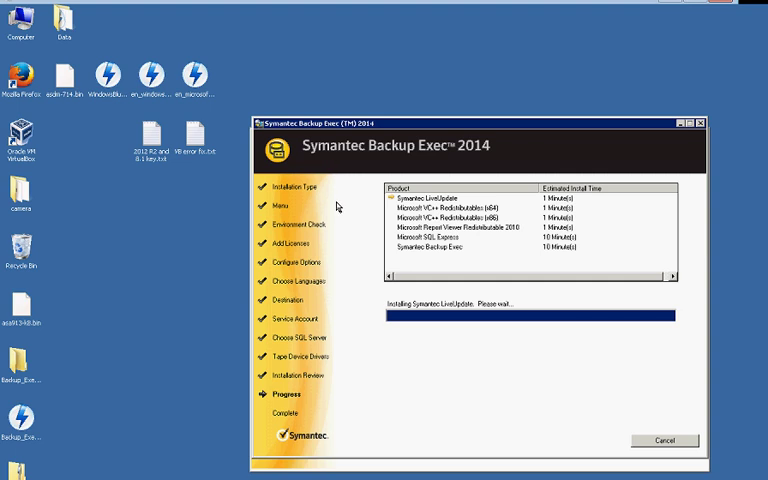
mouse_move(344, 188)
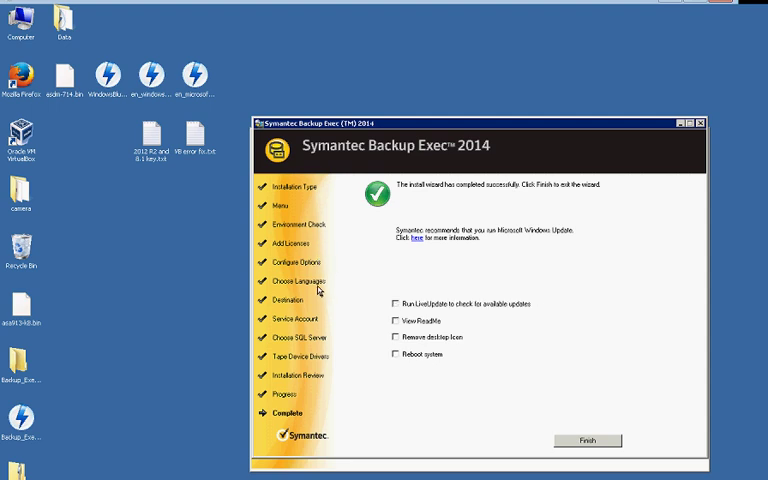
- Finish the installation wizard and close the DVD Browser to the desktop
click(588, 440)
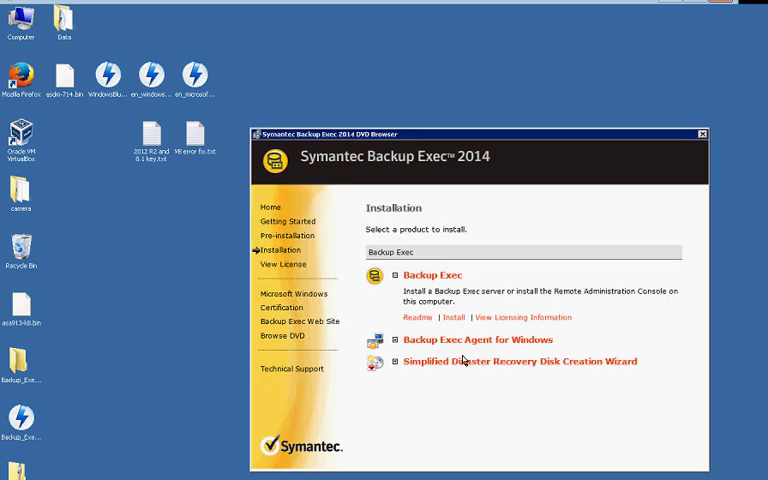
mouse_move(564, 114)
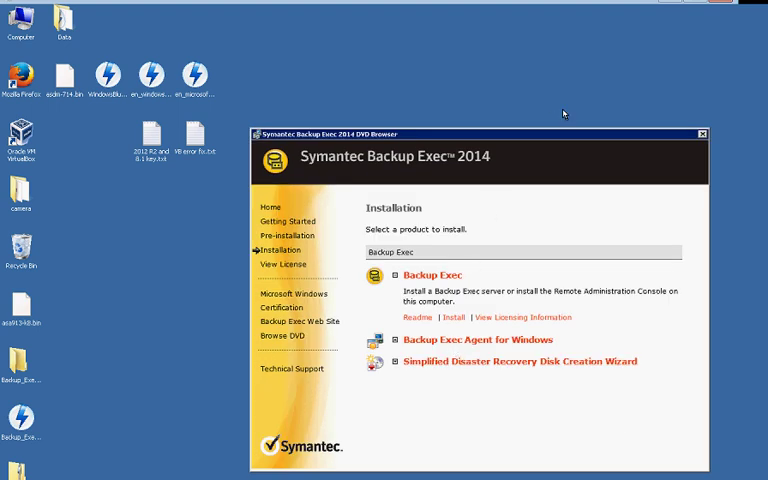
click(704, 132)
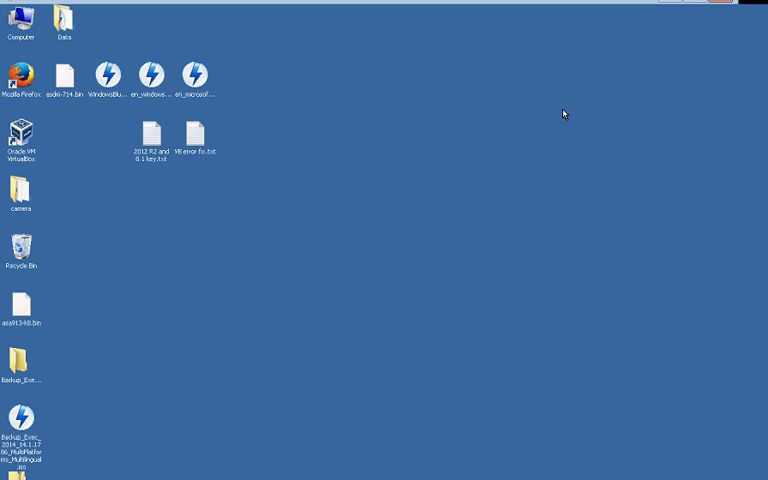